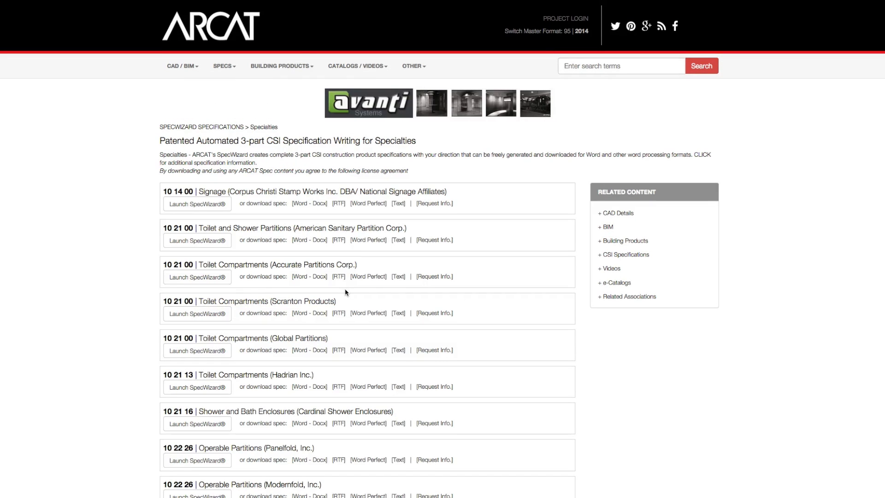
Include the ViconNet Kollector Force 16-Channel Hybrid DVR and choose its non-RAID version
{"action": "scroll", "scroll_direction": "down", "scroll_amount": 3}
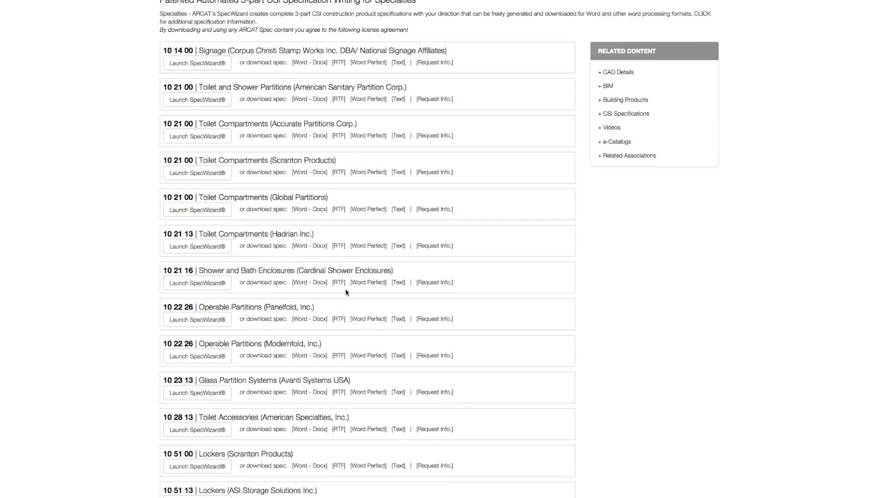
{"action": "scroll", "scroll_direction": "down", "scroll_amount": 3}
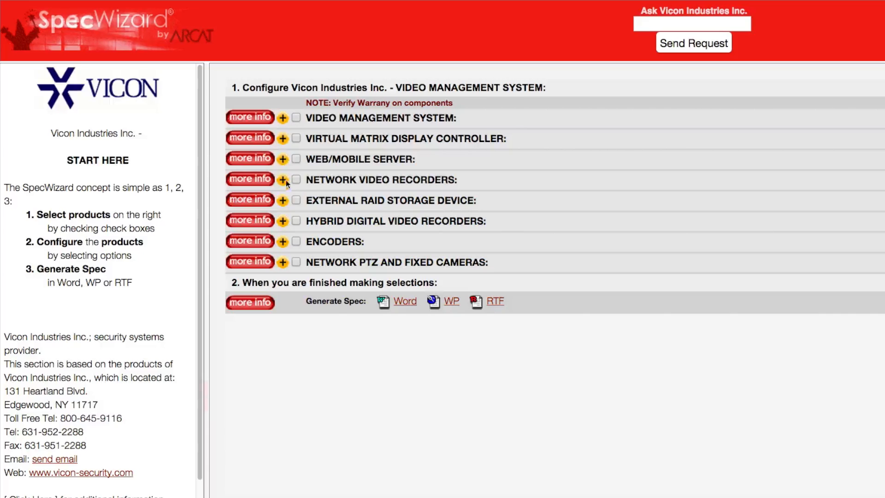
{"action": "left_click", "coordinate": [283, 220]}
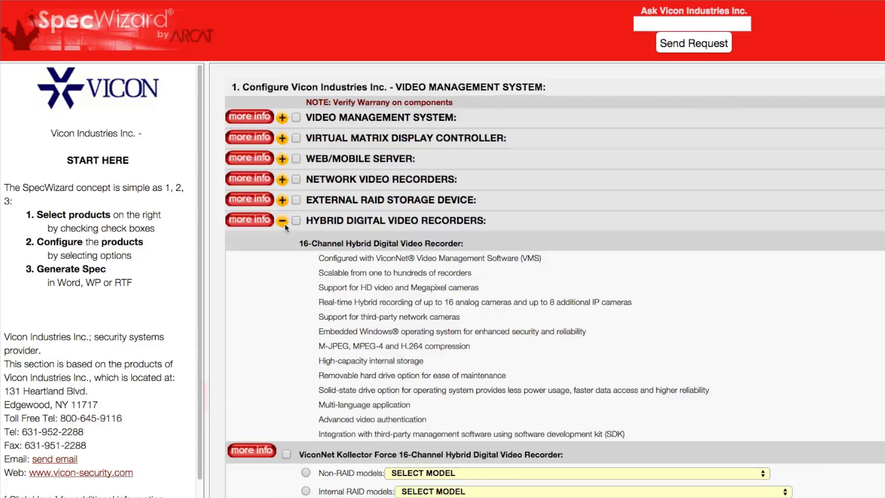
{"action": "scroll", "scroll_direction": "down", "scroll_amount": 3}
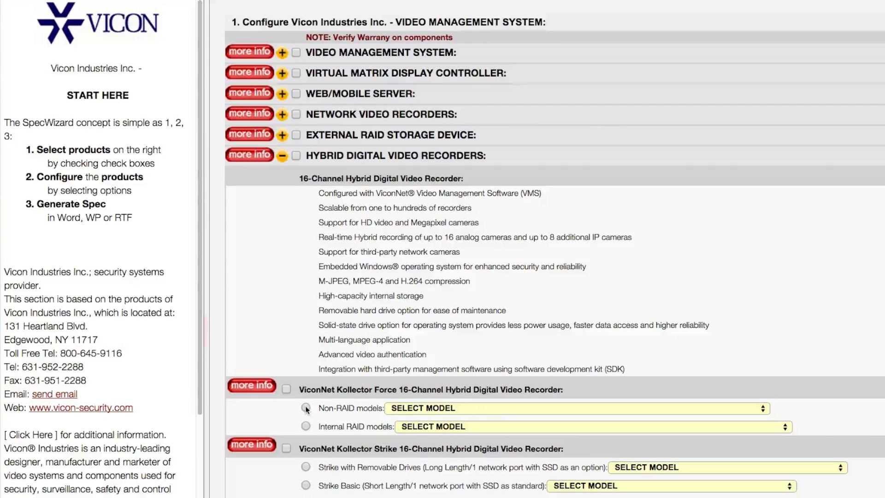
{"action": "left_click", "coordinate": [285, 389]}
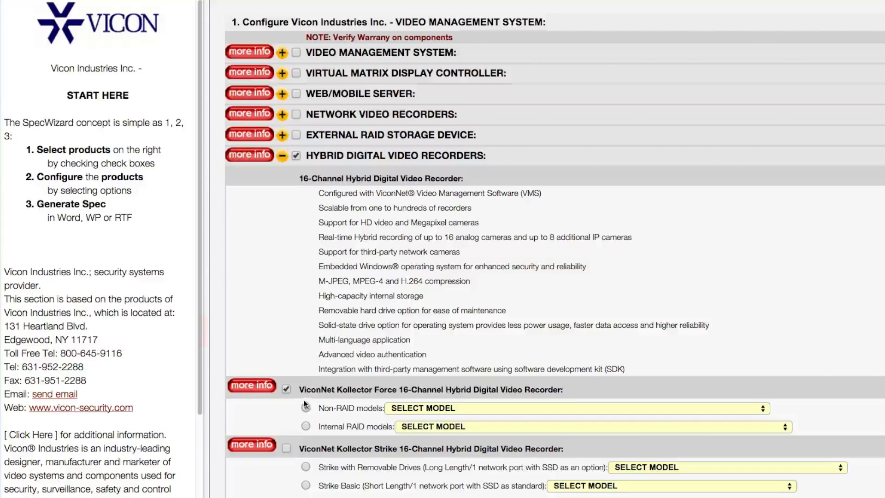
{"action": "left_click", "coordinate": [305, 409]}
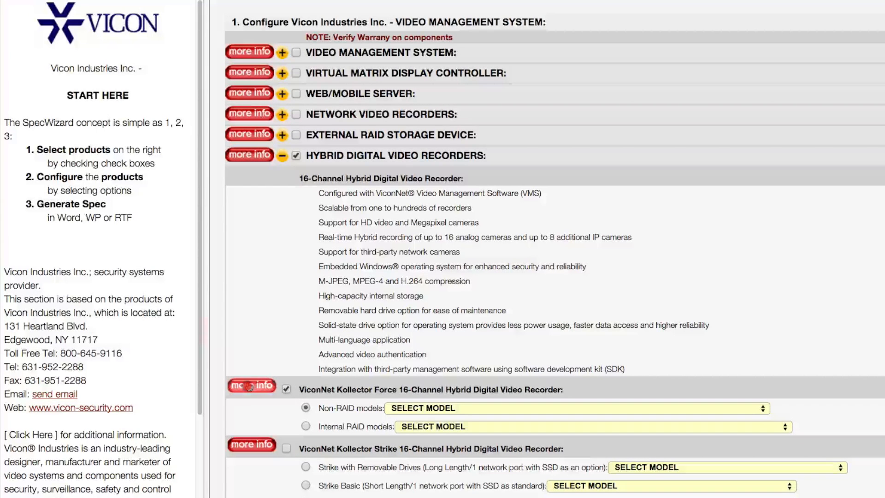
Look up the Kollector Force recorder's product details via more info
{"action": "left_click", "coordinate": [251, 386]}
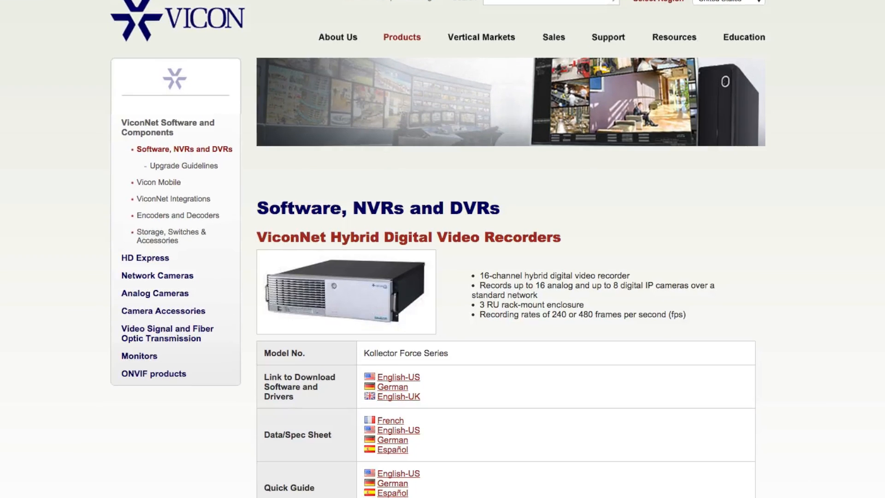
{"action": "scroll", "scroll_direction": "down", "scroll_amount": 3}
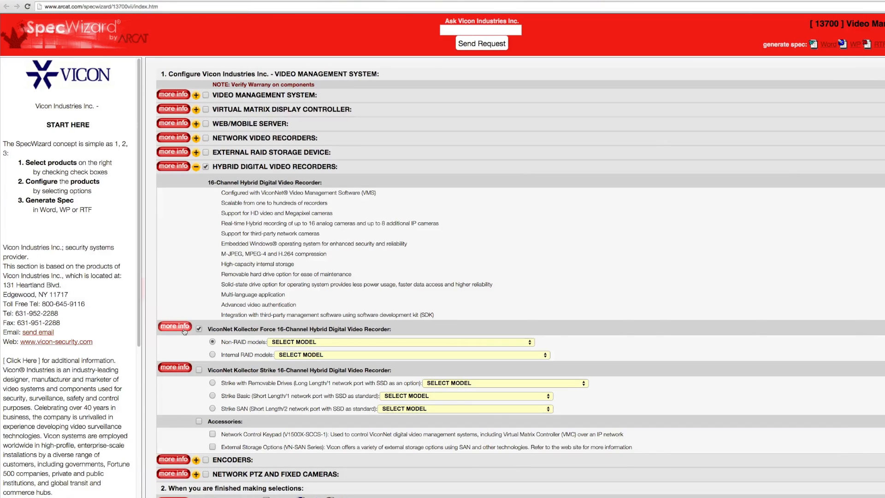
Choose model KF2-(X)V6 (240 MPEG-4/120 H.264) and generate the spec as Word
{"action": "left_click", "coordinate": [402, 341]}
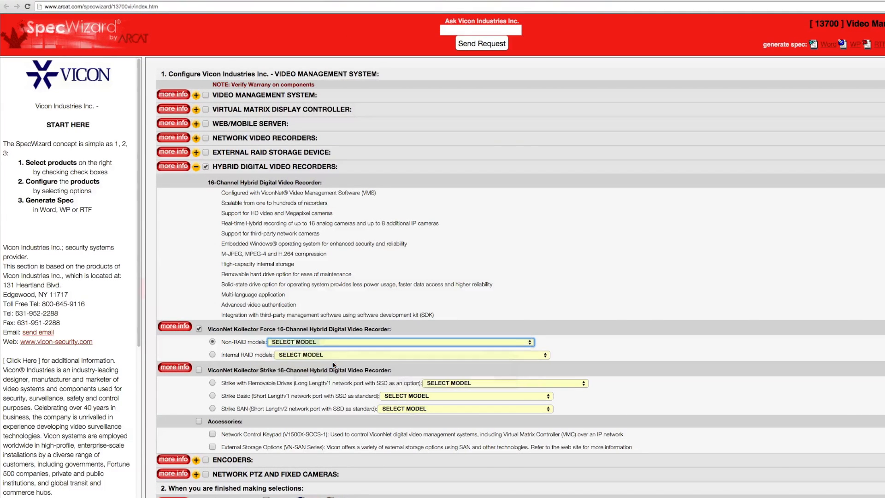
{"action": "left_click", "coordinate": [401, 341]}
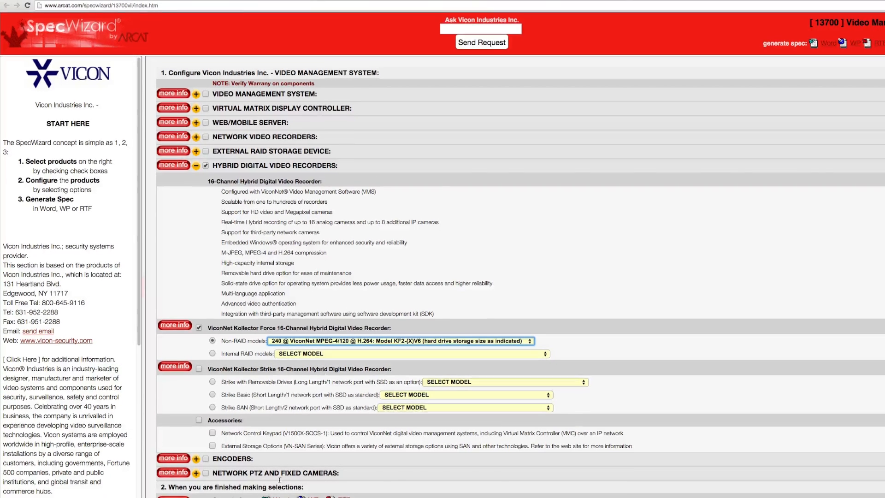
{"action": "scroll", "scroll_direction": "down", "scroll_amount": 3}
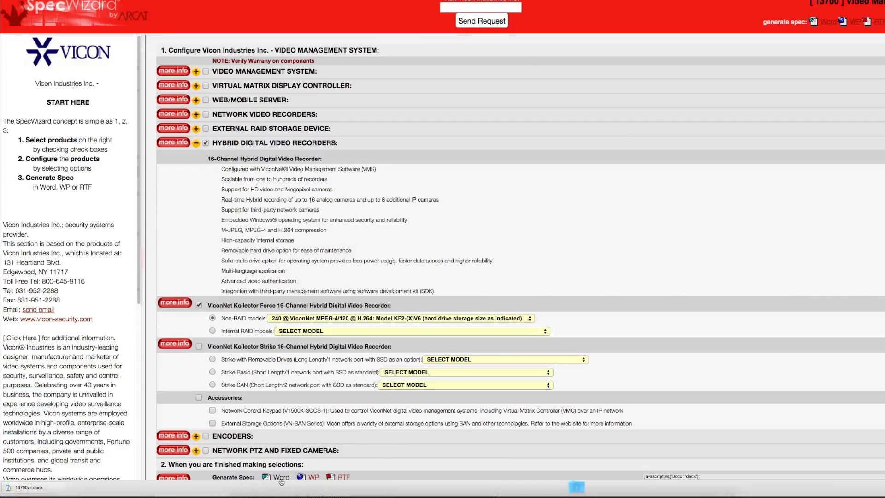
Open the downloaded 13700vii.docx spec in Word and read through its general and products parts
{"action": "left_click", "coordinate": [280, 479]}
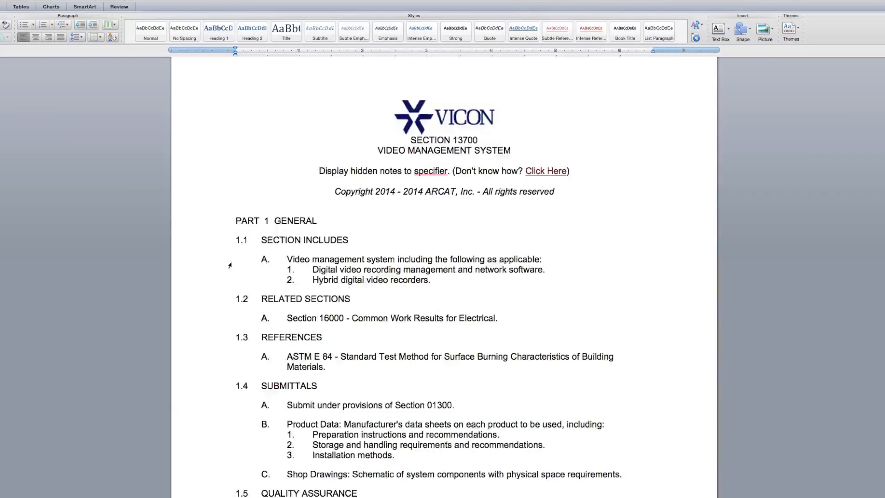
{"action": "scroll", "scroll_direction": "down", "scroll_amount": 3}
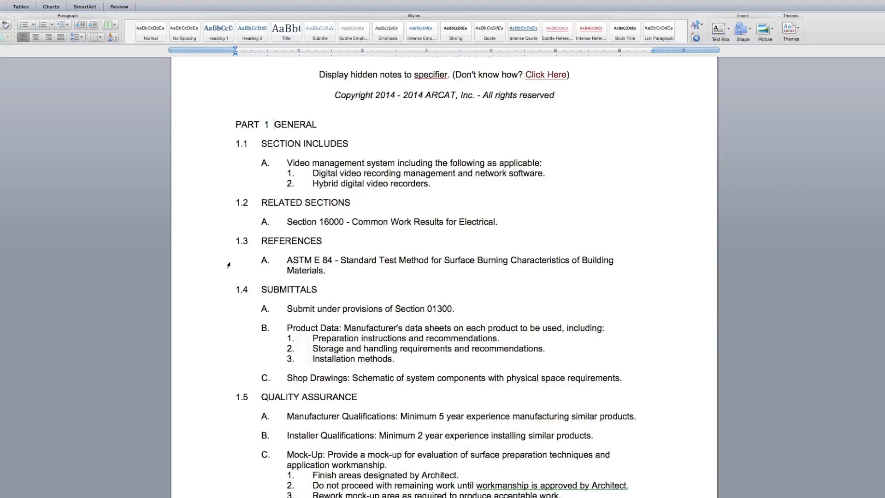
{"action": "scroll", "scroll_direction": "down", "scroll_amount": 3}
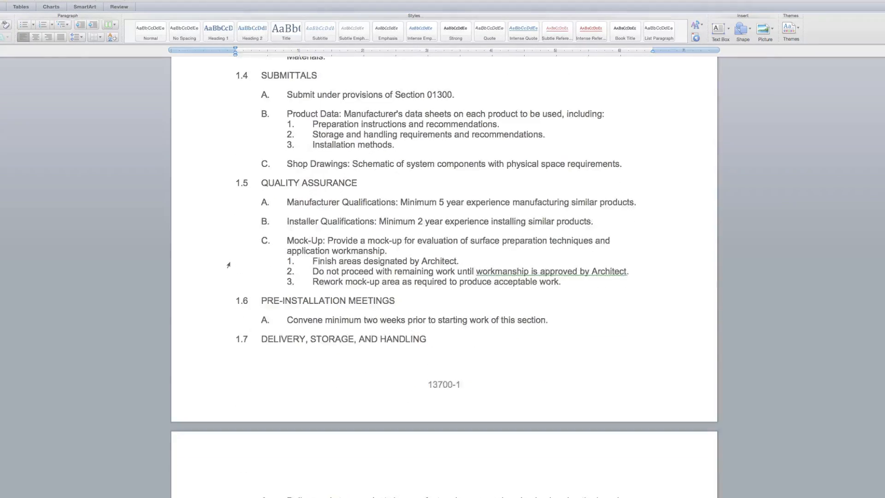
{"action": "scroll", "scroll_direction": "down", "scroll_amount": 3}
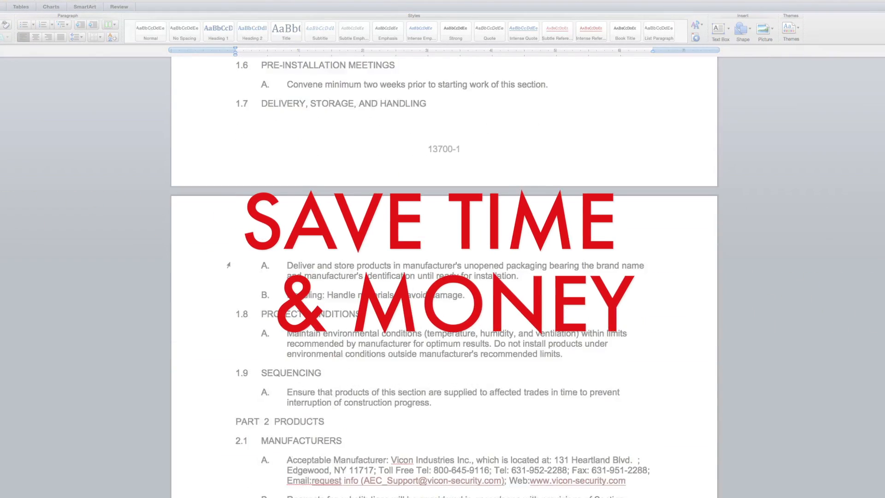
{"action": "scroll", "scroll_direction": "down", "scroll_amount": 3}
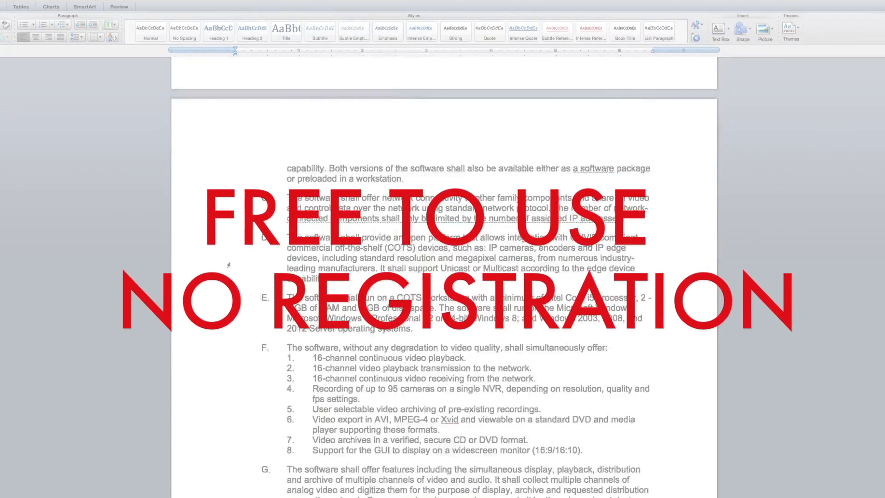
{"action": "scroll", "scroll_direction": "down", "scroll_amount": 3}
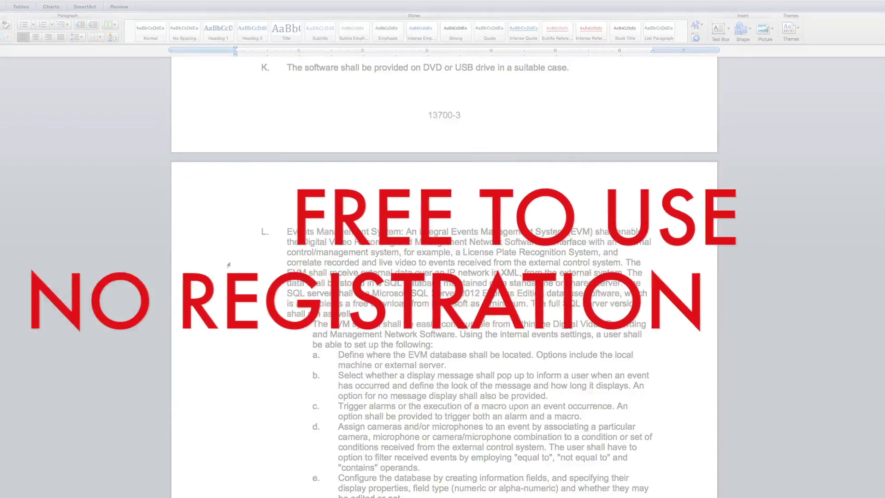